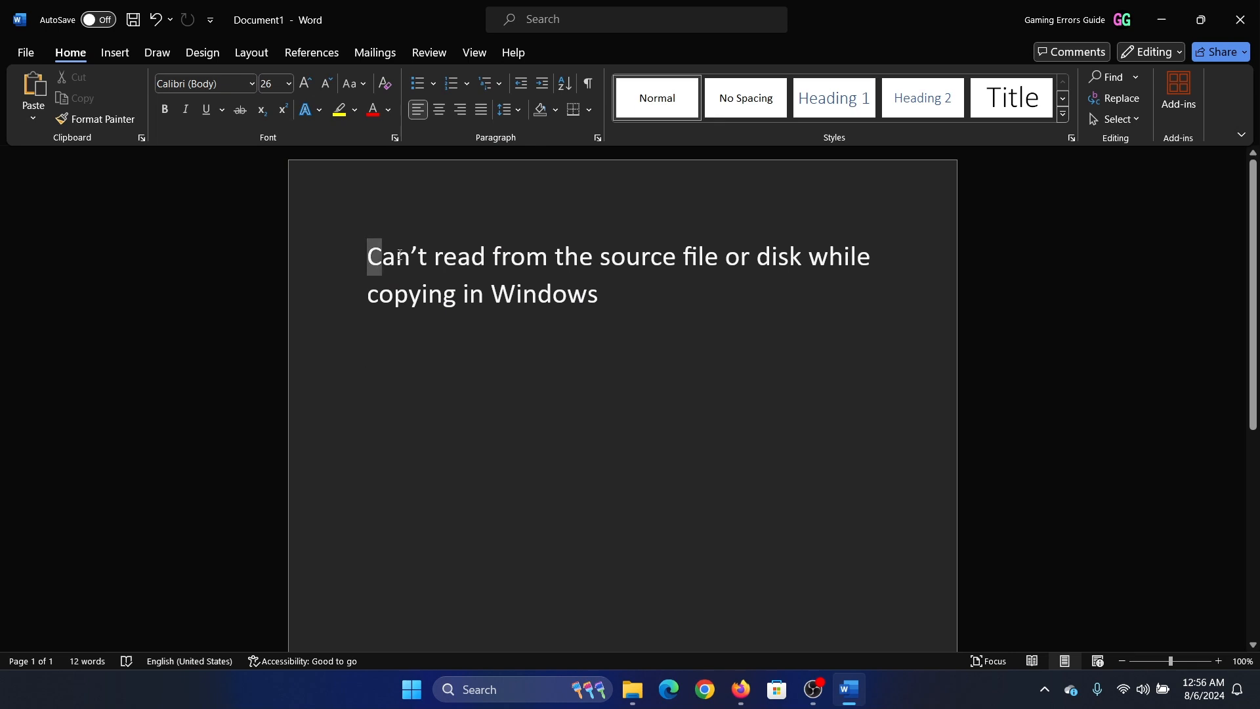
Add a line of example characters - " ; under the Word title, then show the Videos folder
left_click(605, 294)
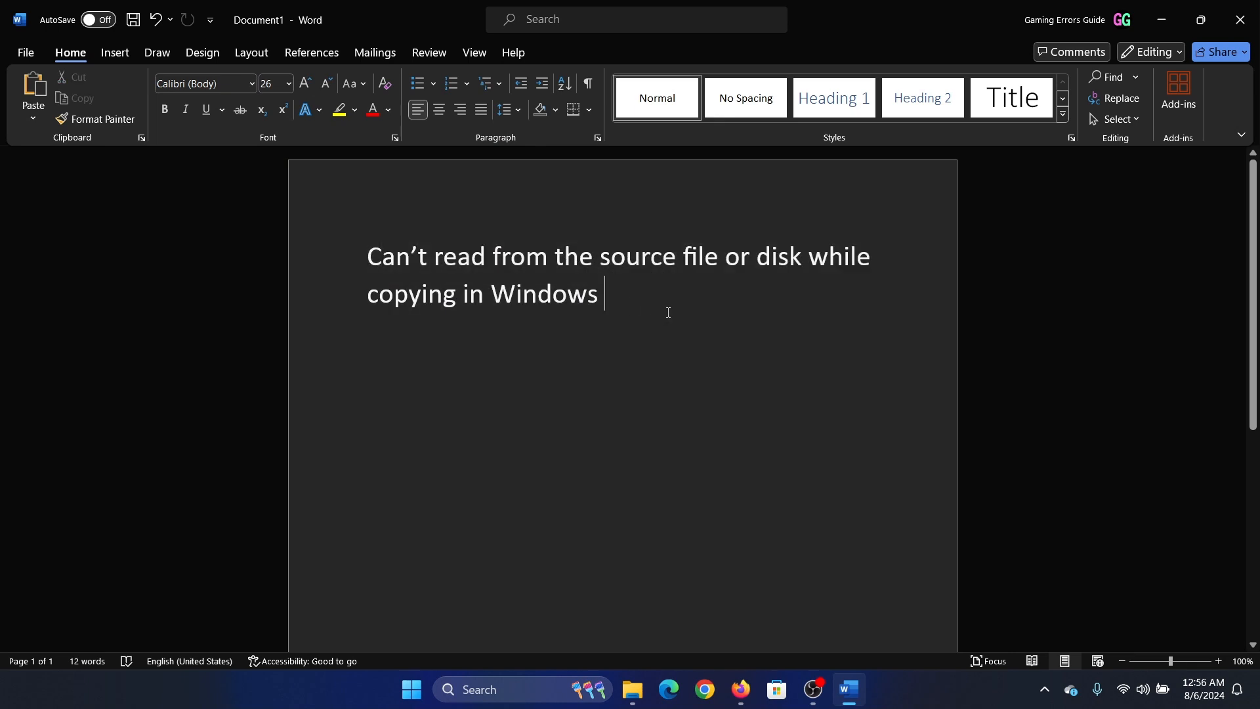
mouse_move(558, 507)
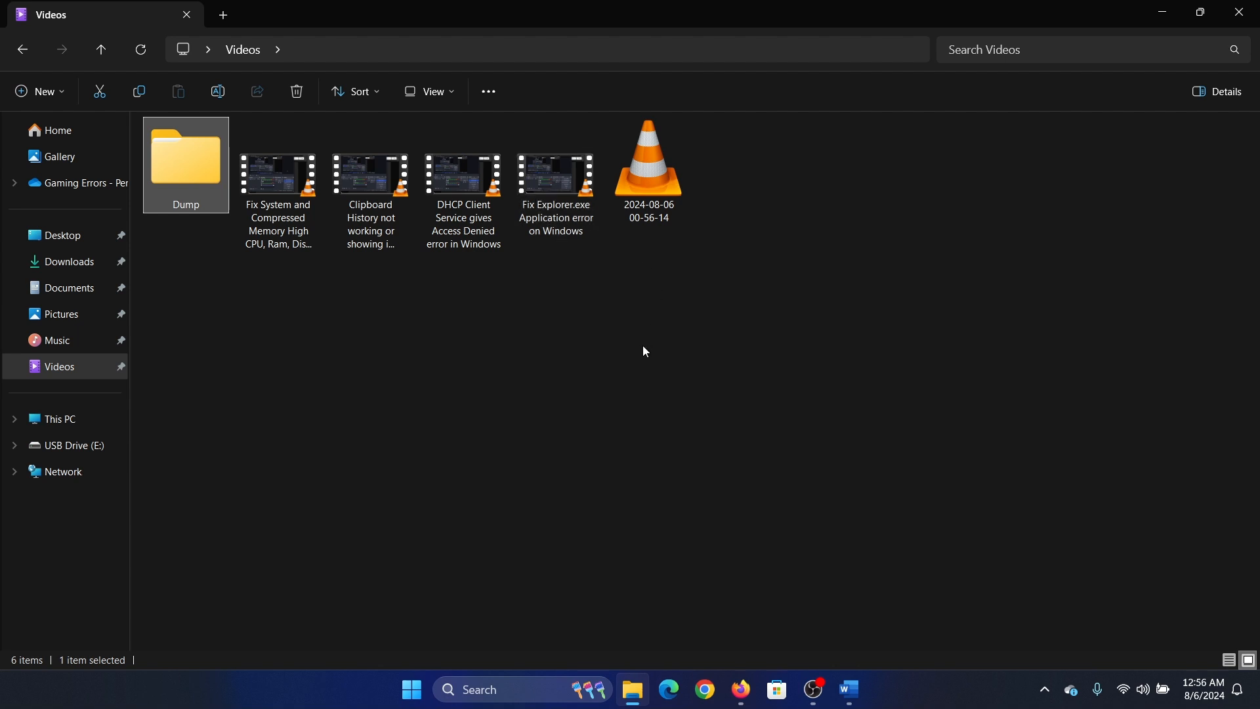
mouse_move(1031, 658)
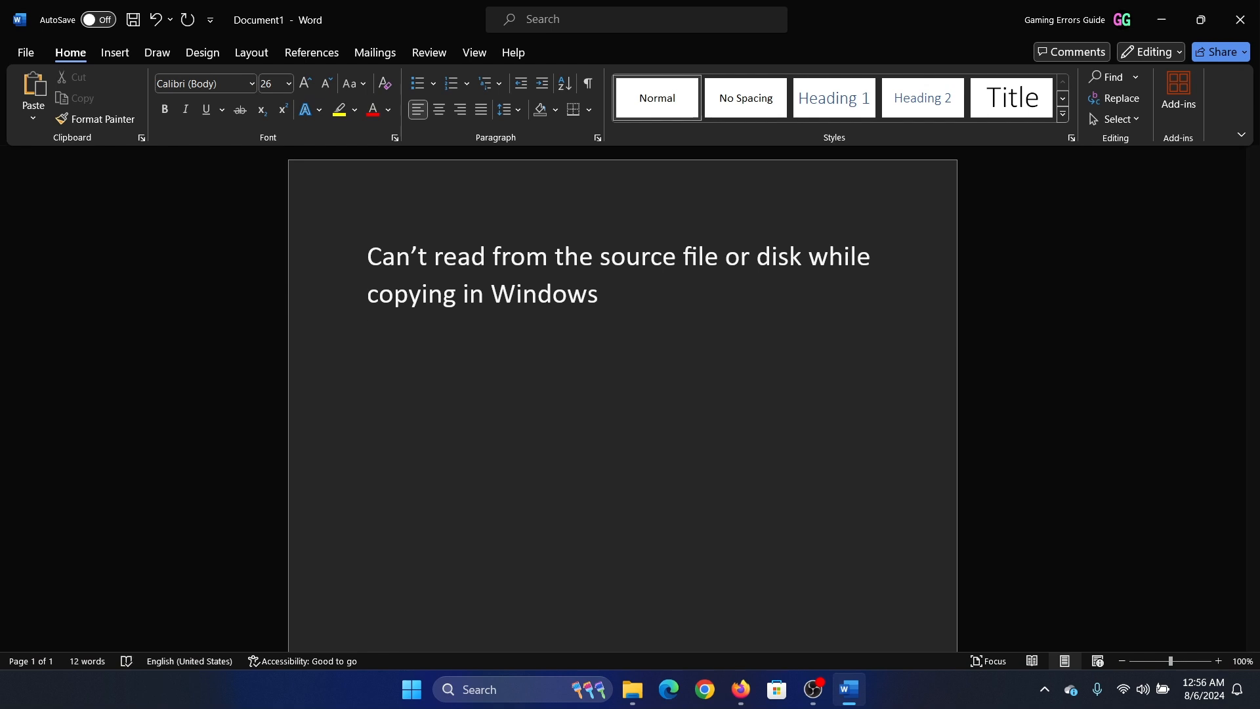
type("-")
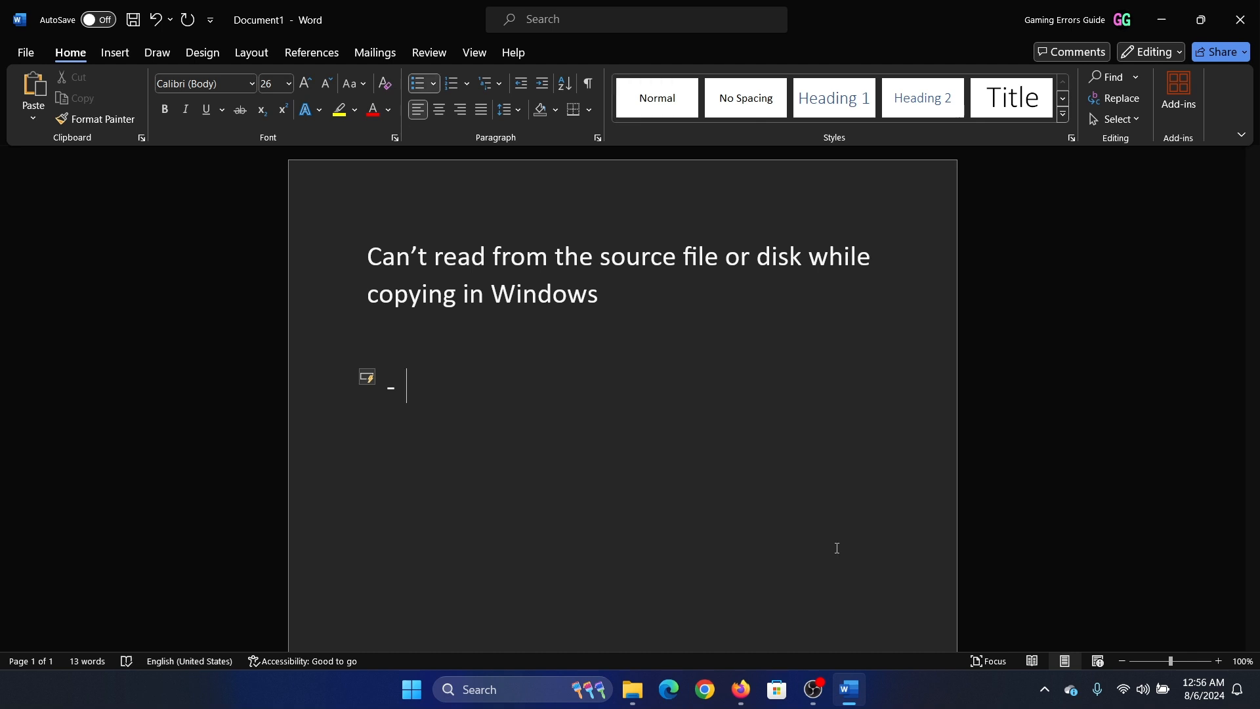
type("\"")
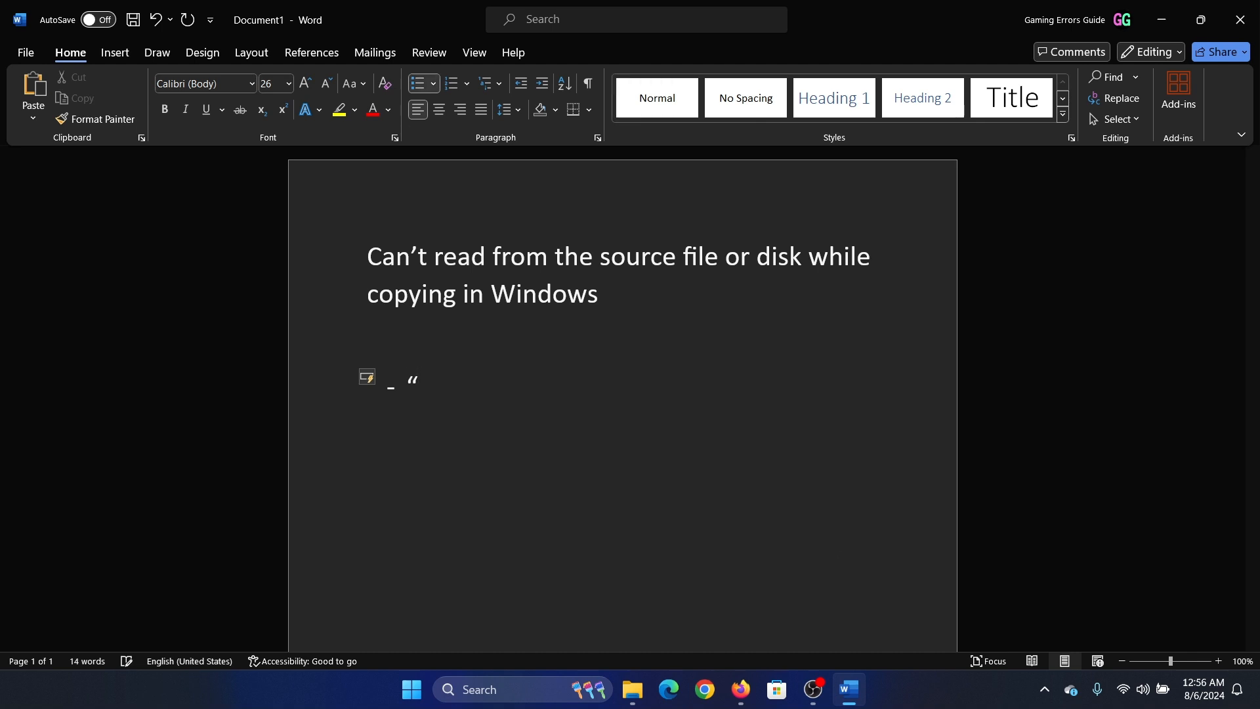
type(";")
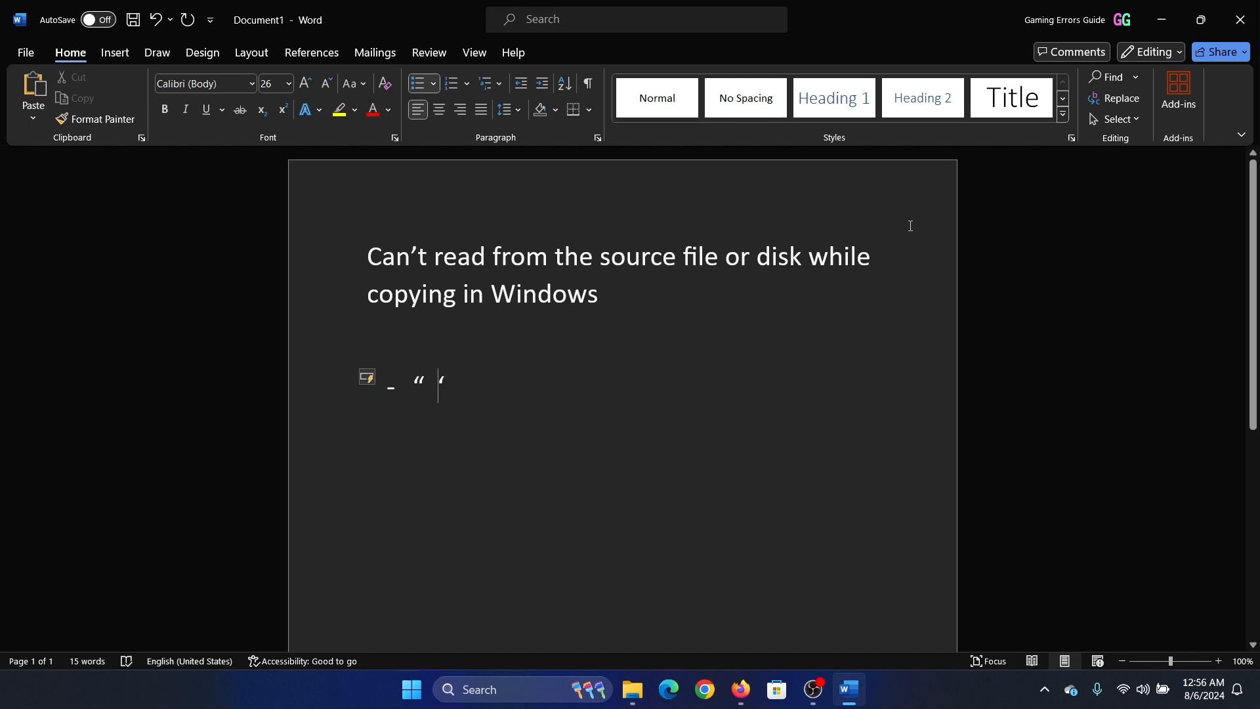
left_click(633, 688)
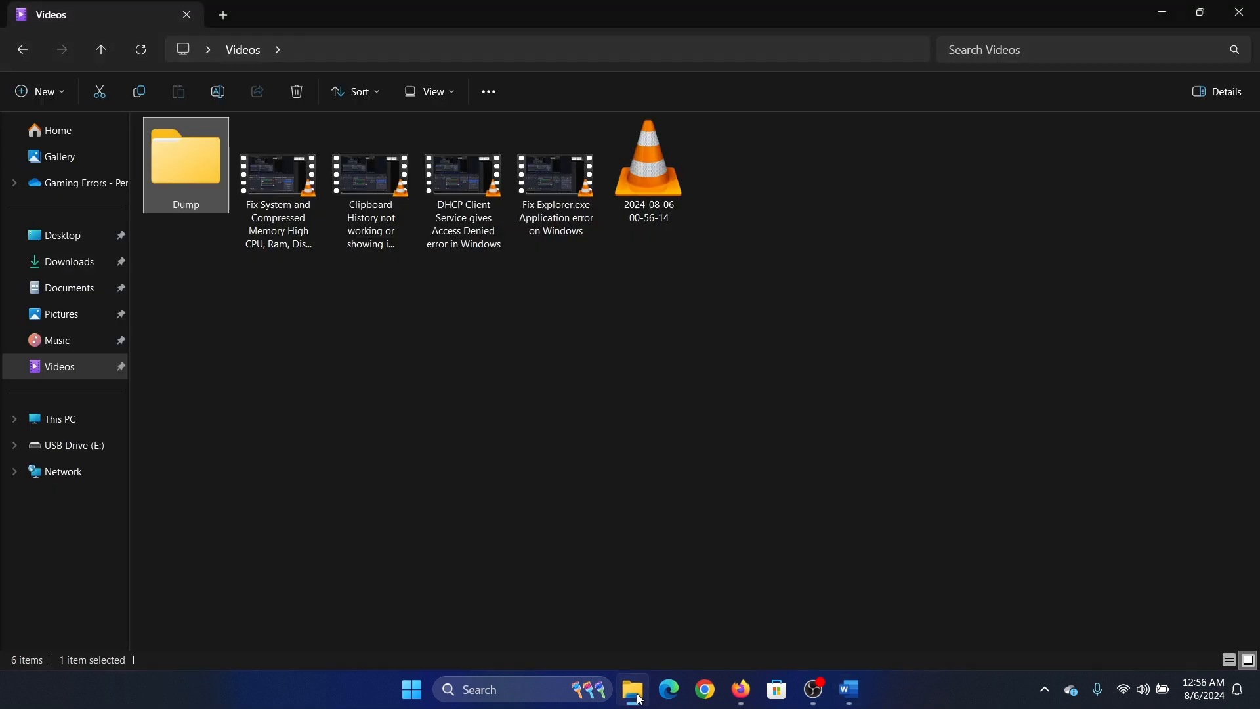
left_click(463, 177)
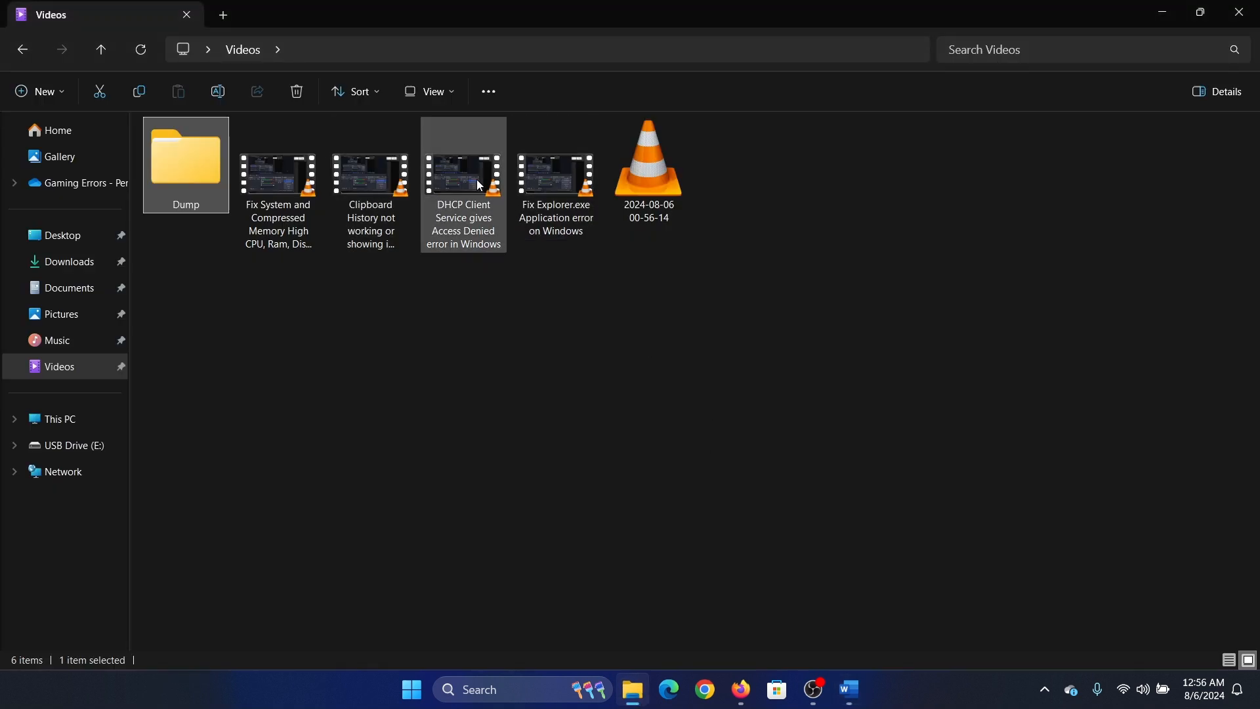
left_click(463, 176)
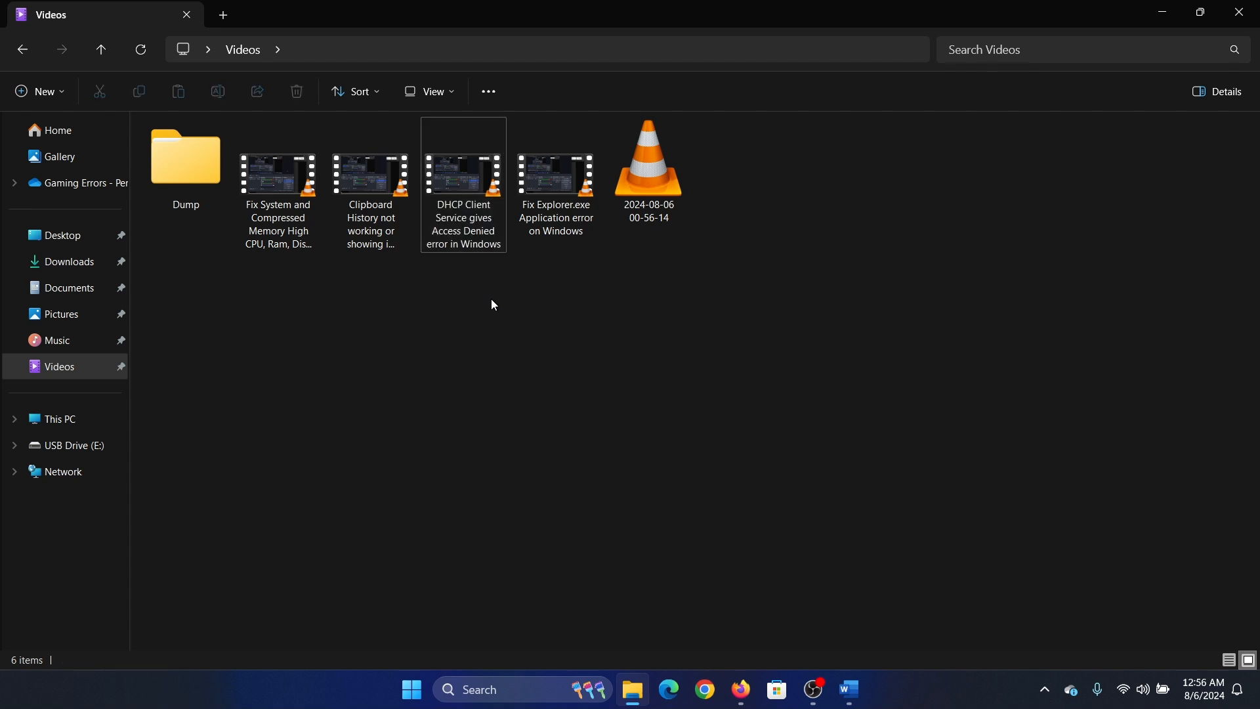
mouse_move(709, 584)
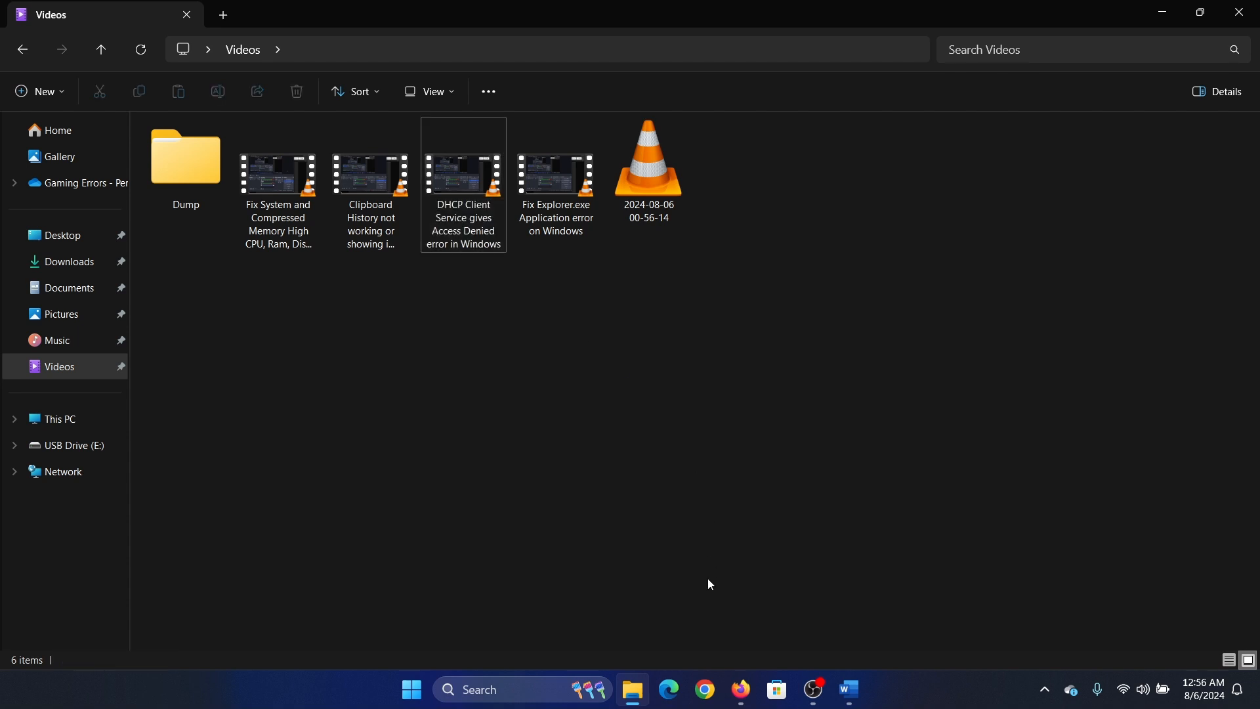
mouse_move(669, 688)
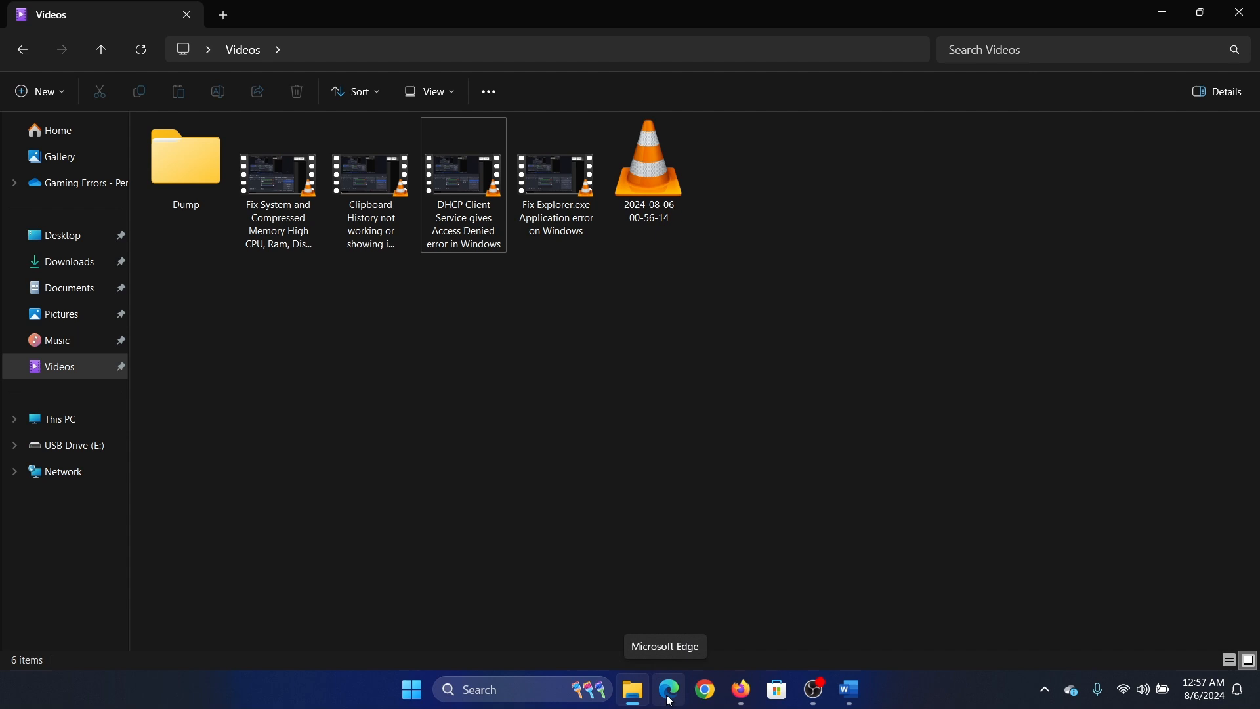
Dismiss Edge's default-browser prompt, search 'teracopy', and download teracopy.exe from Code Sector
left_click(668, 689)
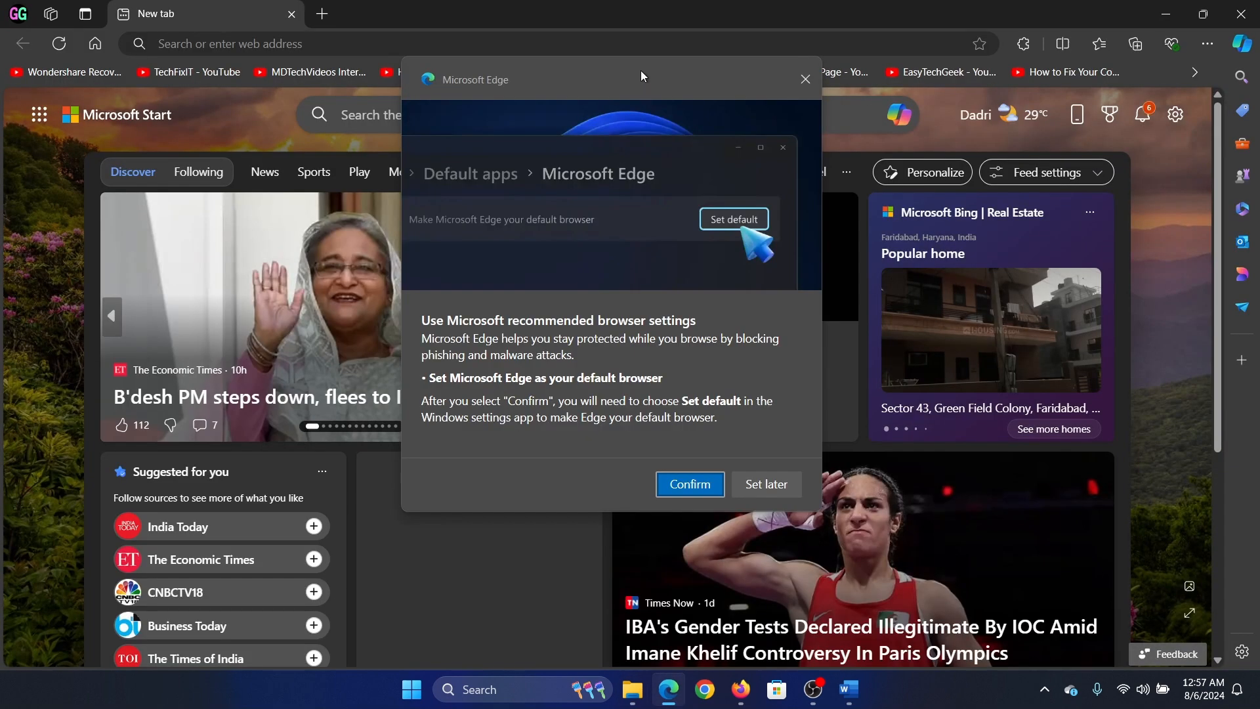
left_click(804, 79)
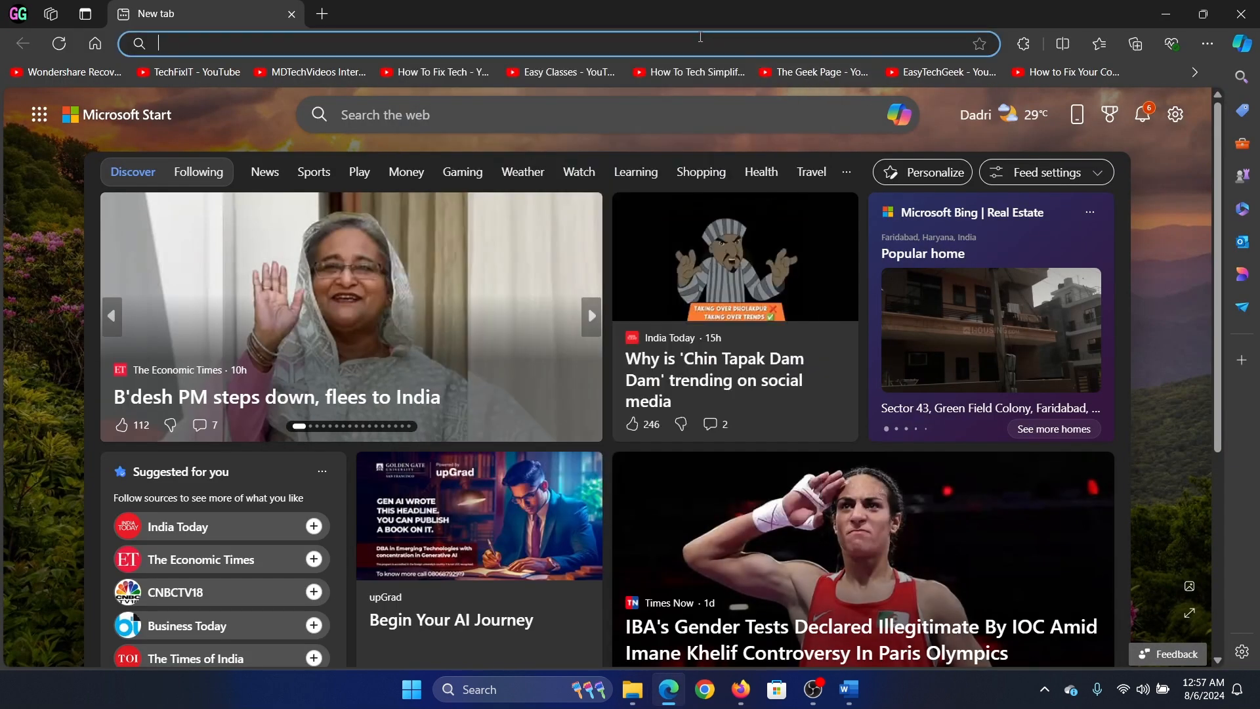
type("teracopy&cvid=d3260fd582444122a52eb91fea4e76b0&gs_lcrp=EgZjaHJvbWUqBggA...")
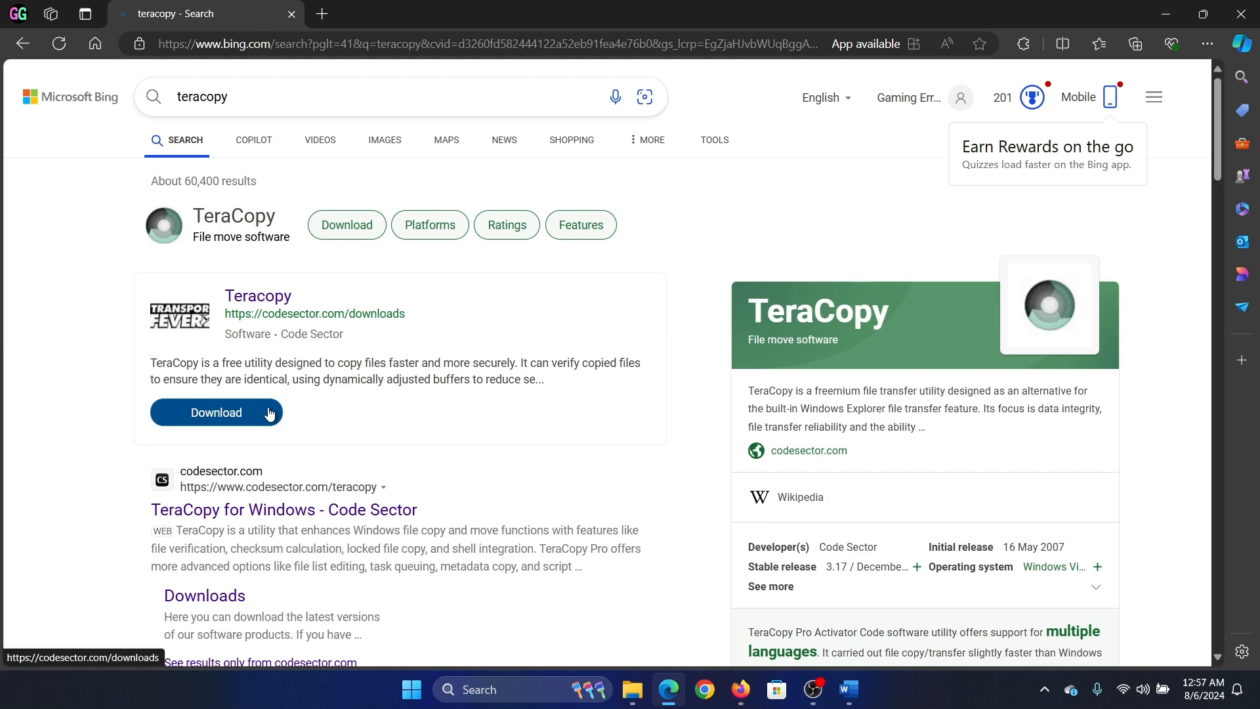
left_click(216, 412)
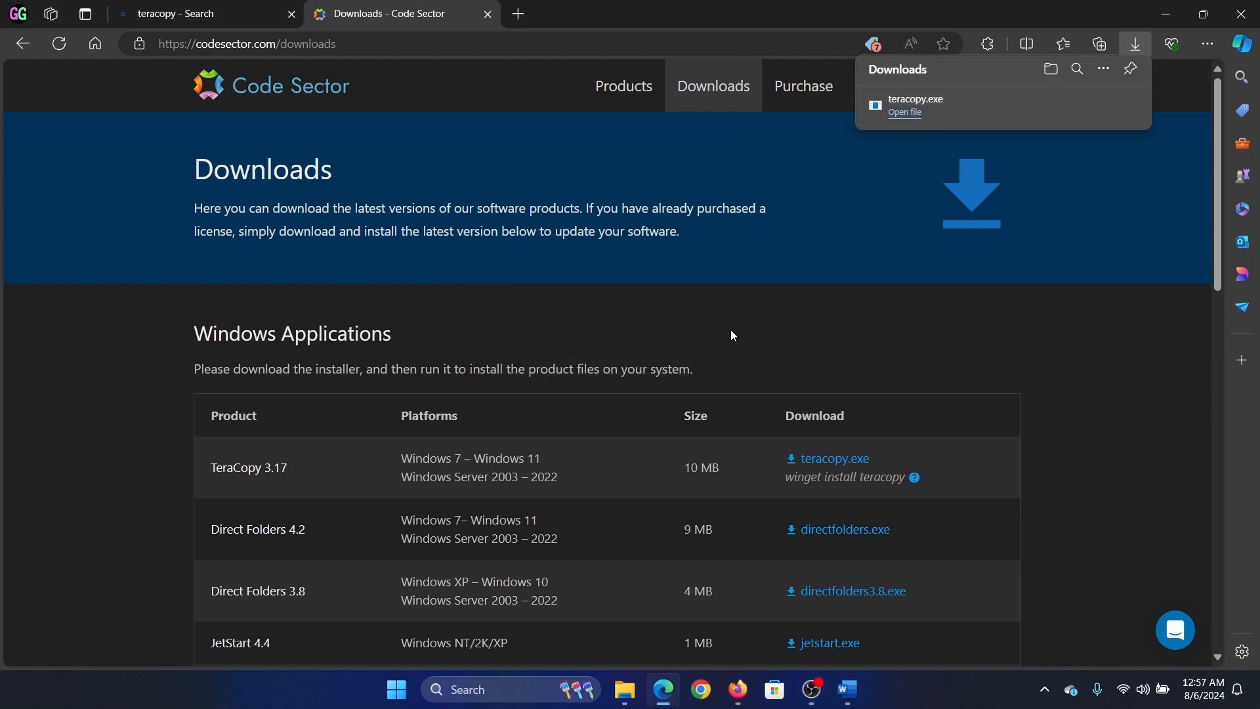
Run teracopy.exe, dismiss the setup-already-running error, install TeraCopy 3.17, and close its window
left_click(904, 112)
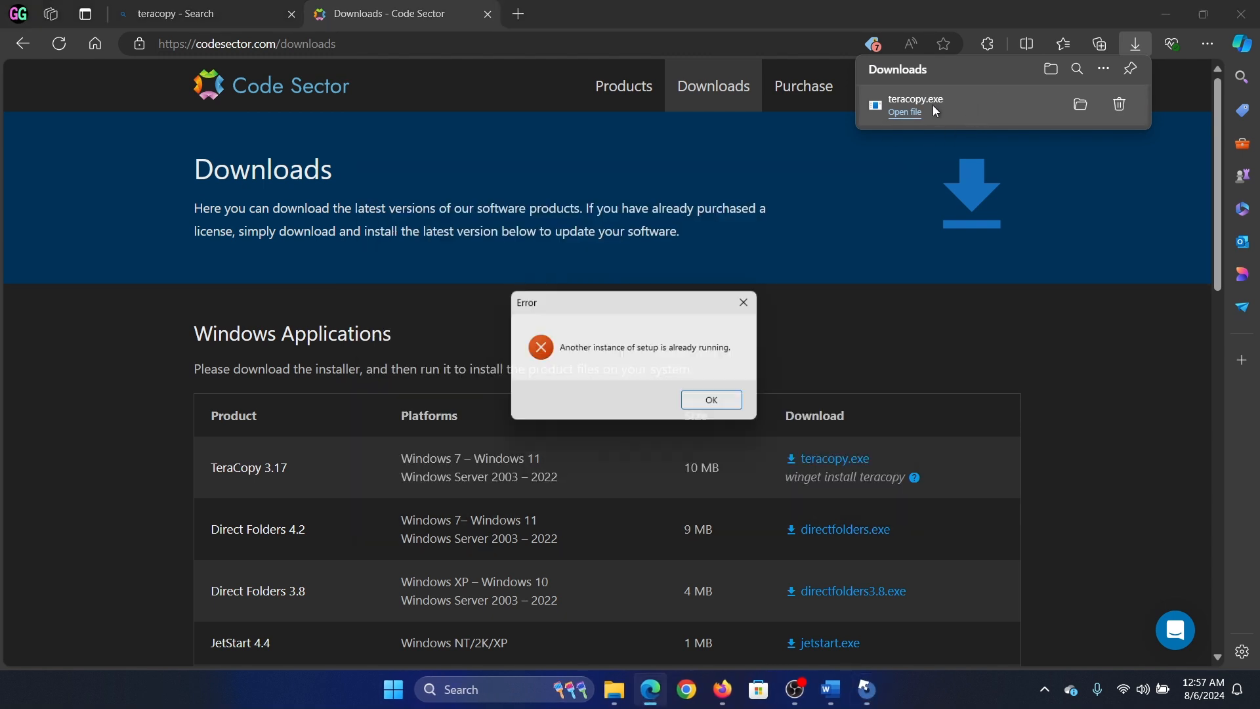
left_click(710, 400)
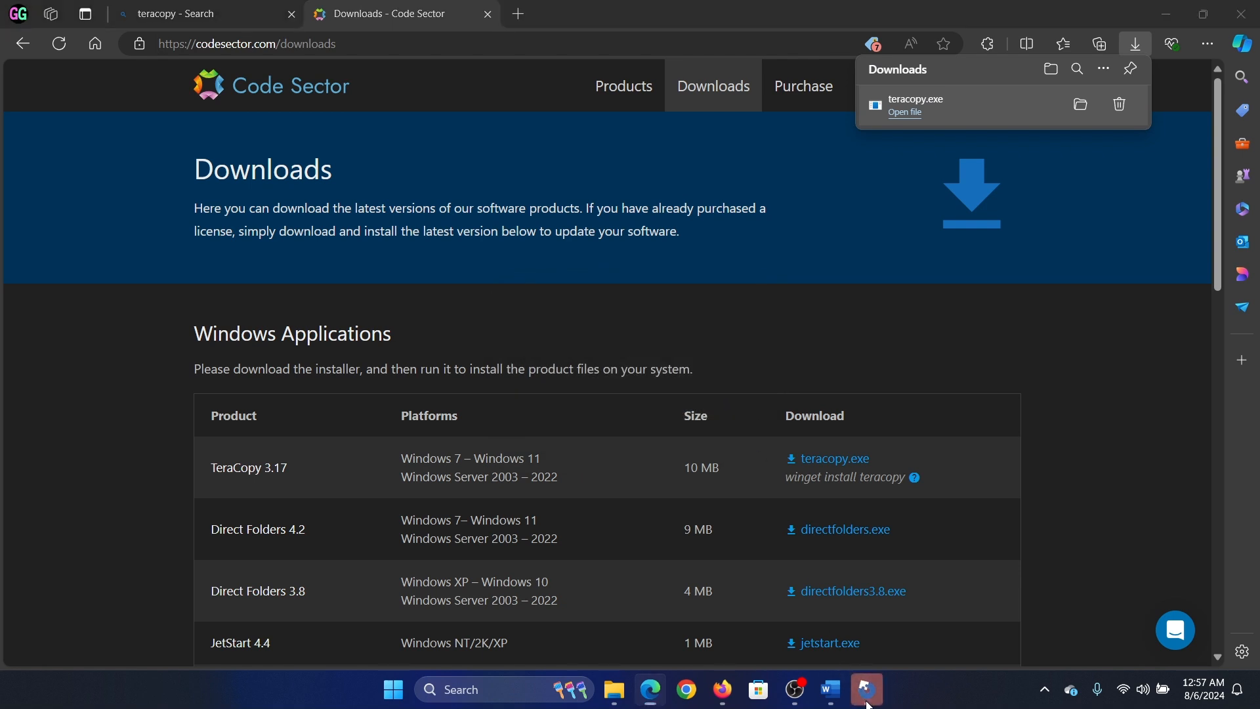
left_click(903, 112)
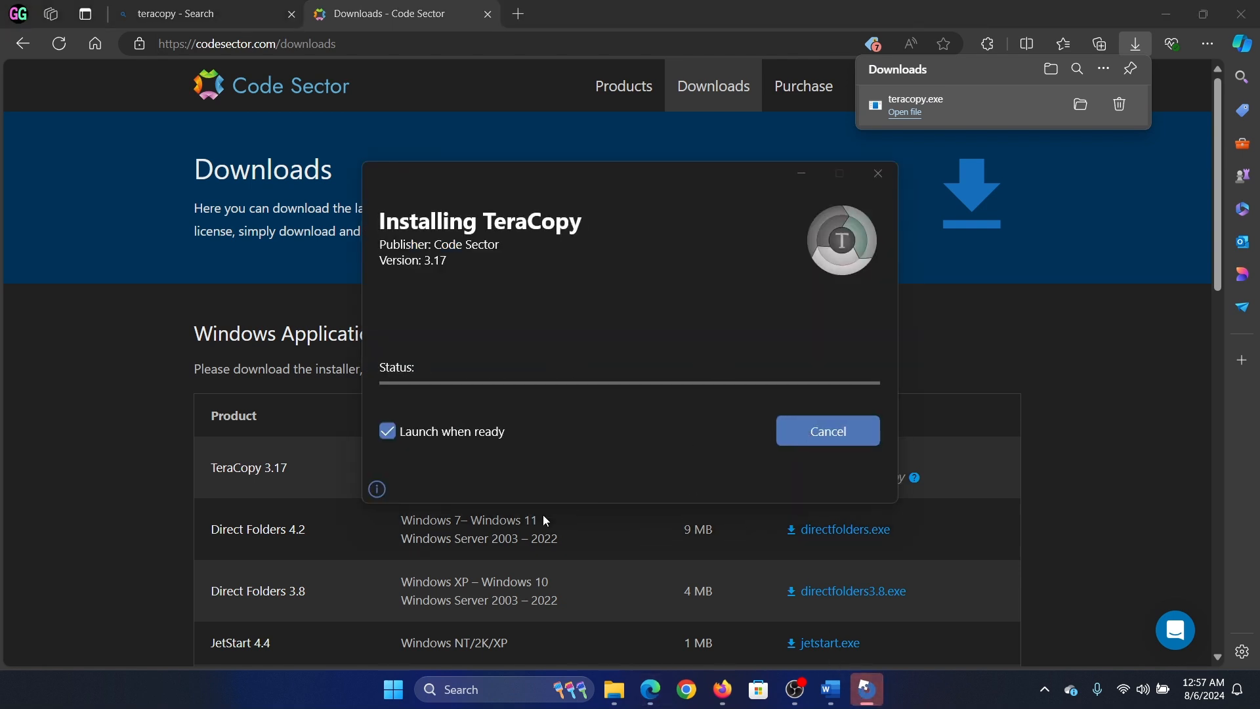
mouse_move(536, 352)
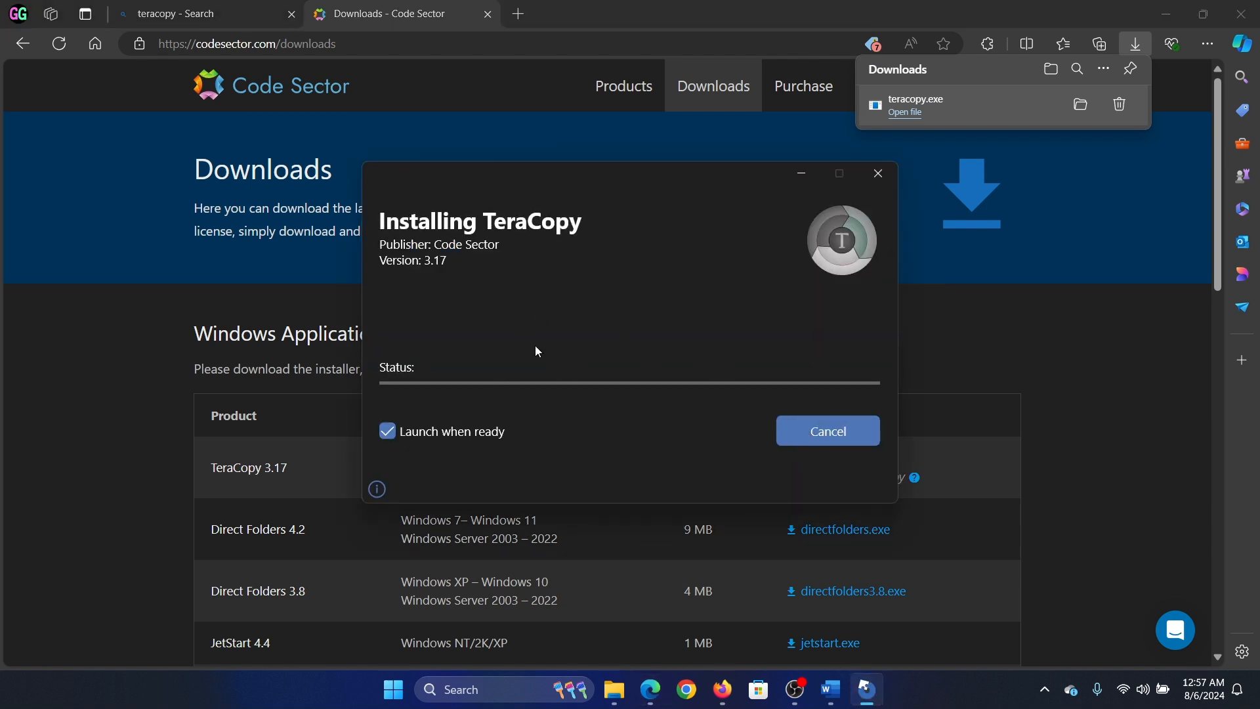
mouse_move(698, 305)
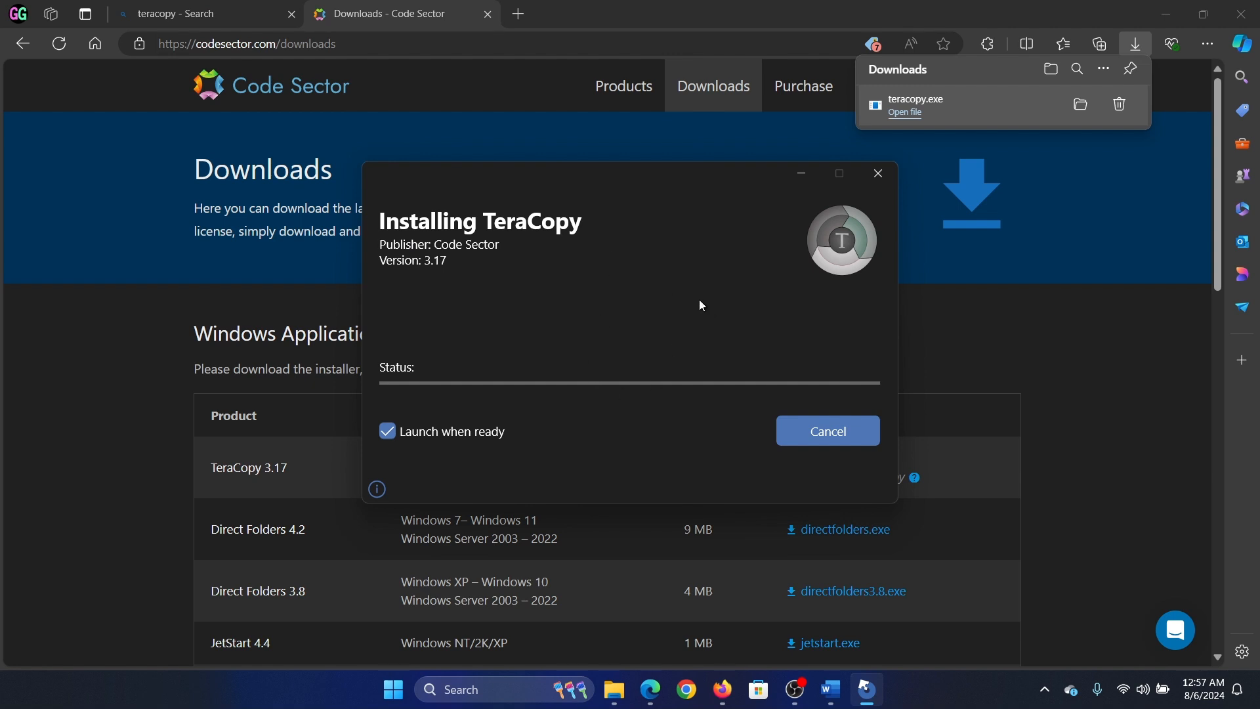
mouse_move(707, 274)
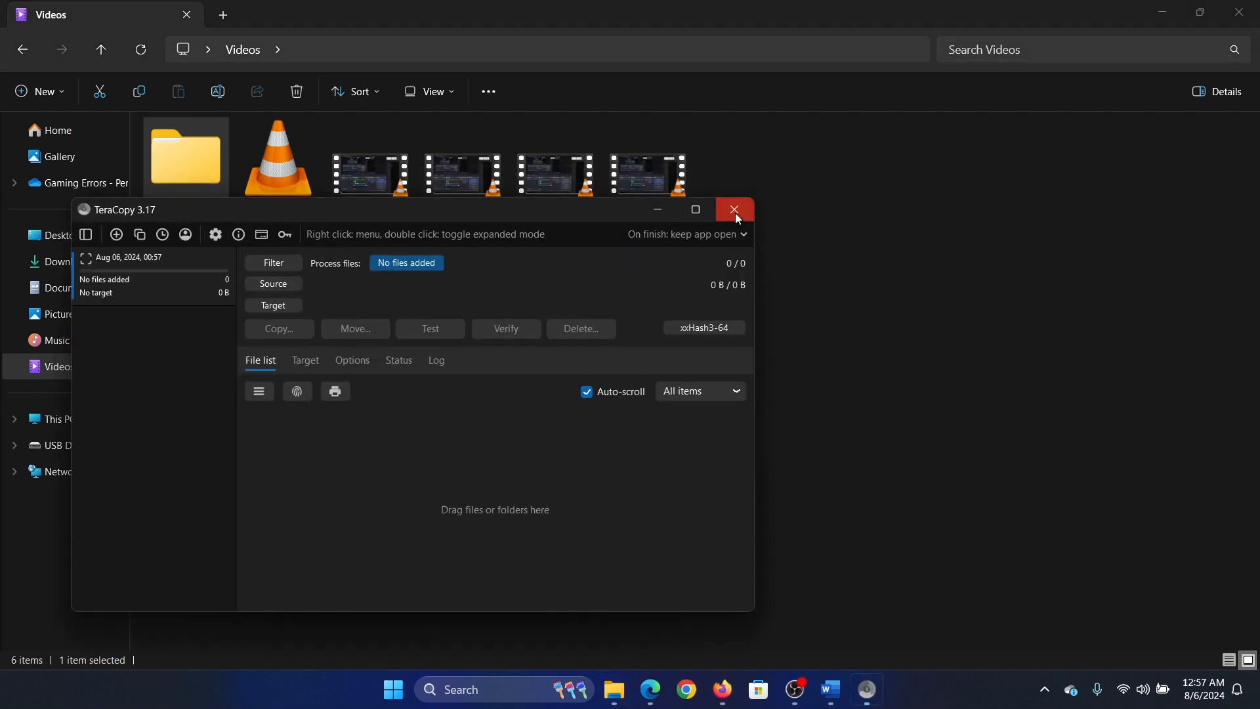
left_click(732, 211)
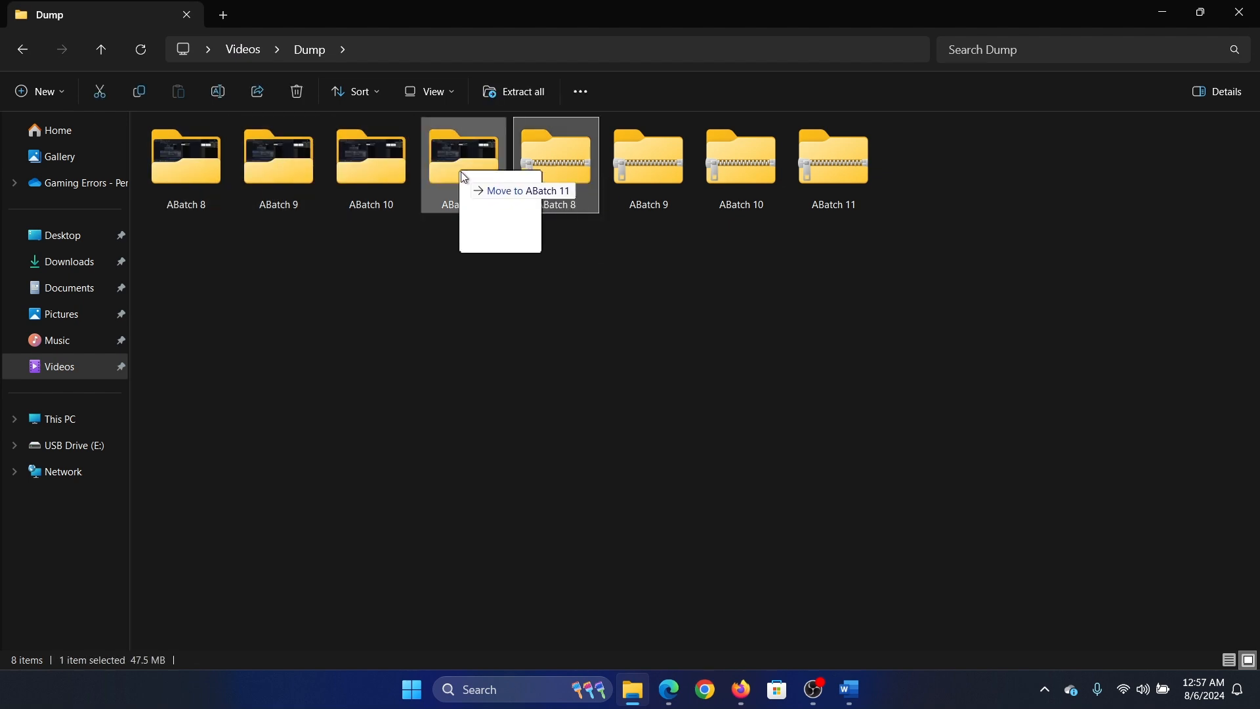
Open the ABatch 11 folder in Dump, then return to Edge's TeraCopy downloads page
right_click(554, 165)
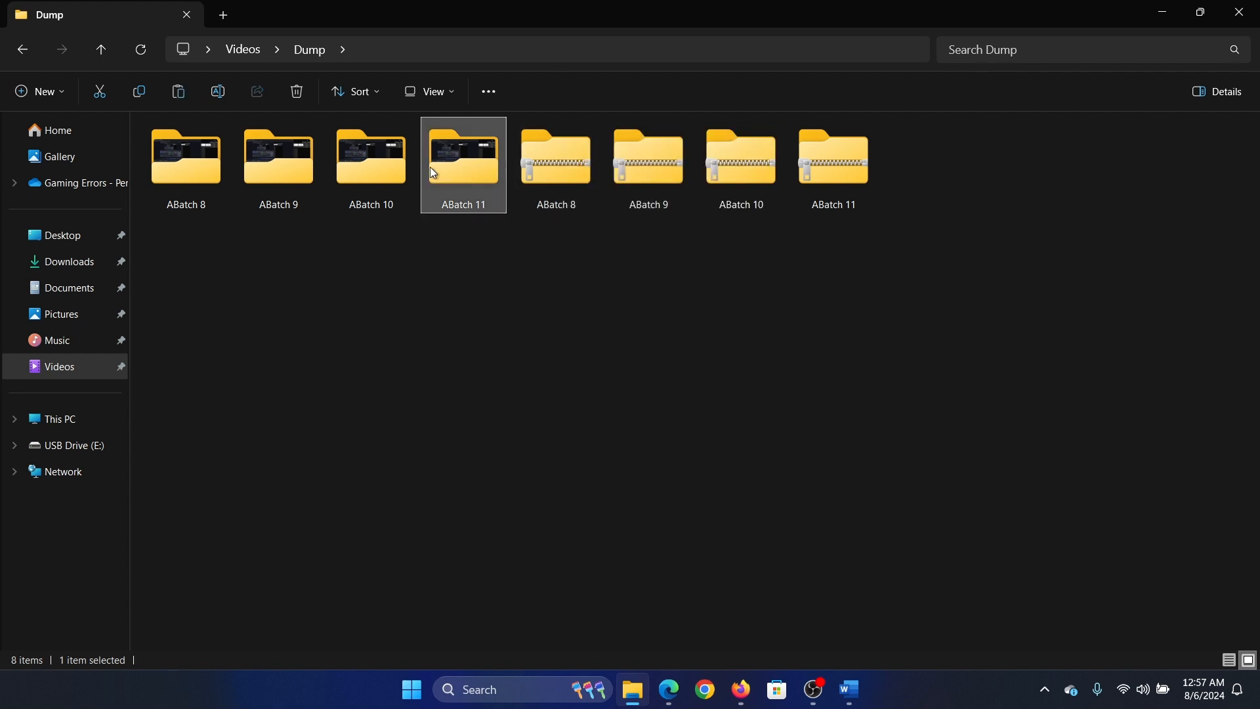
double_click(462, 157)
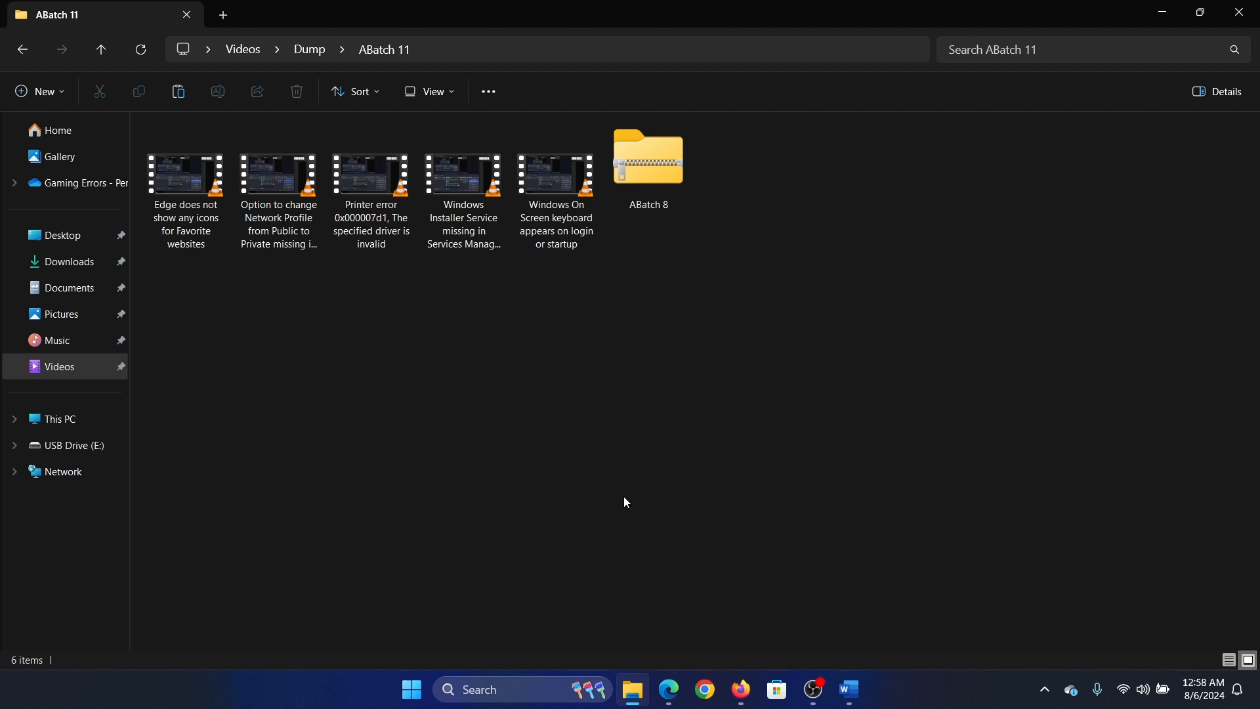
left_click(668, 689)
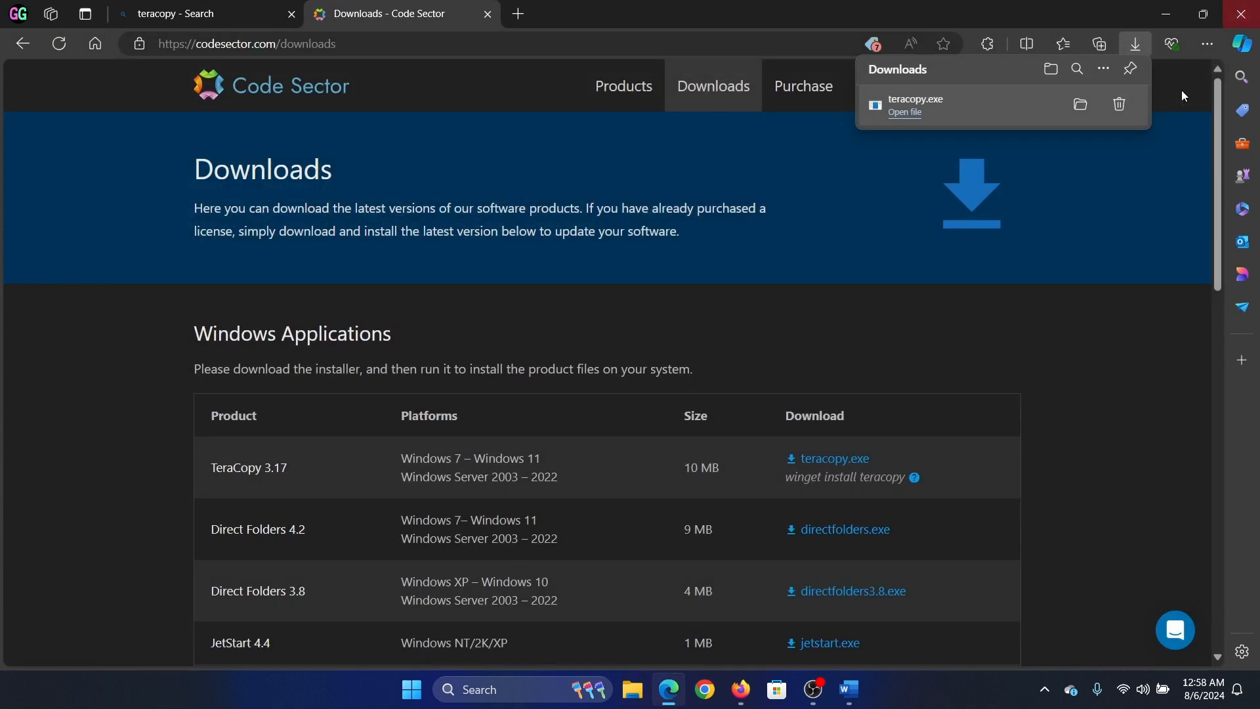